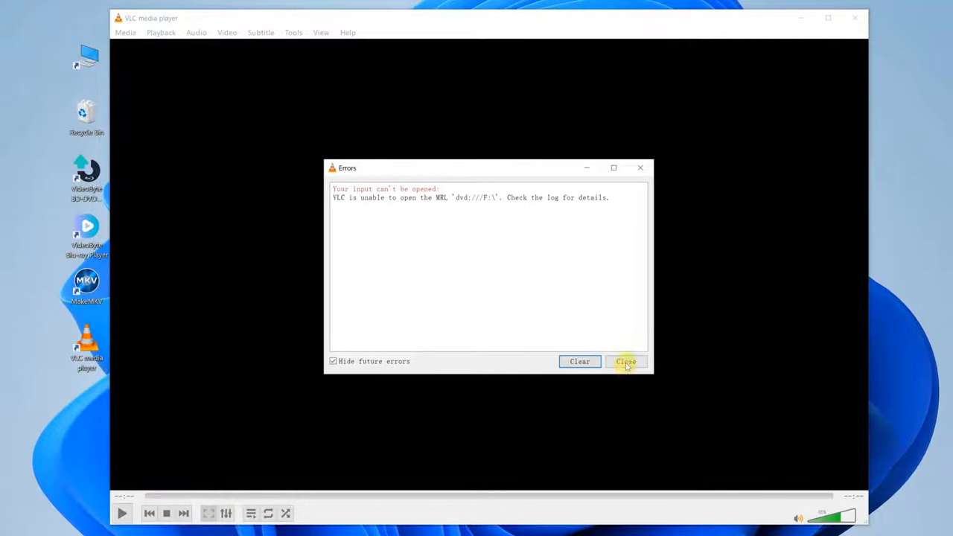
# - Dismiss VLC's 'disc can't be opened' error and retry opening drive F via Open Disc
pyautogui.click(625, 362)
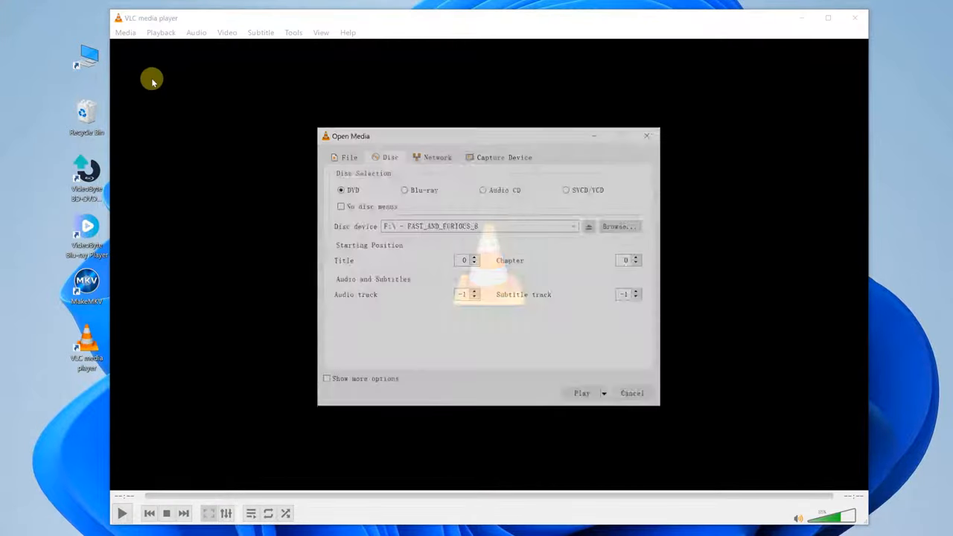
pyautogui.click(581, 393)
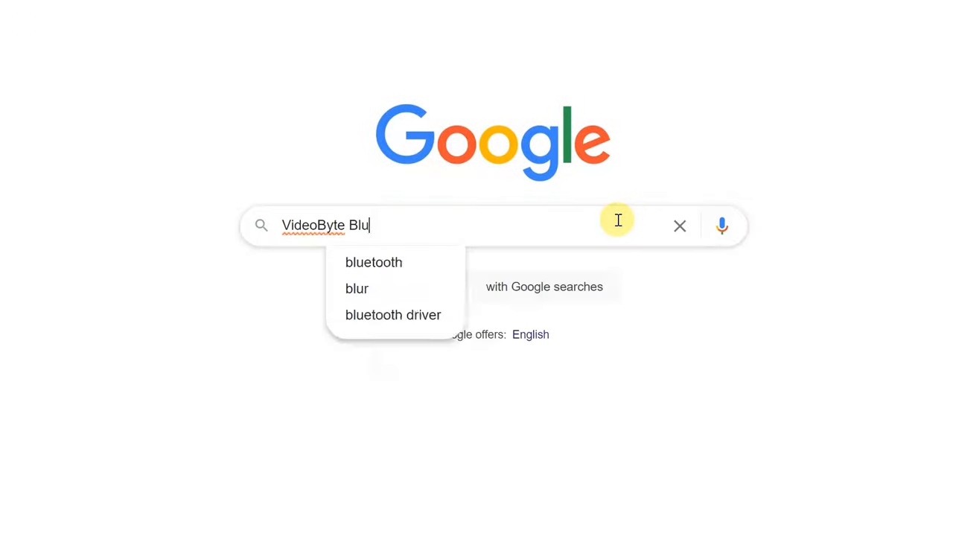
# - Search Google for 'VideoByte Blu-ray Player'
pyautogui.write('-ray Player')
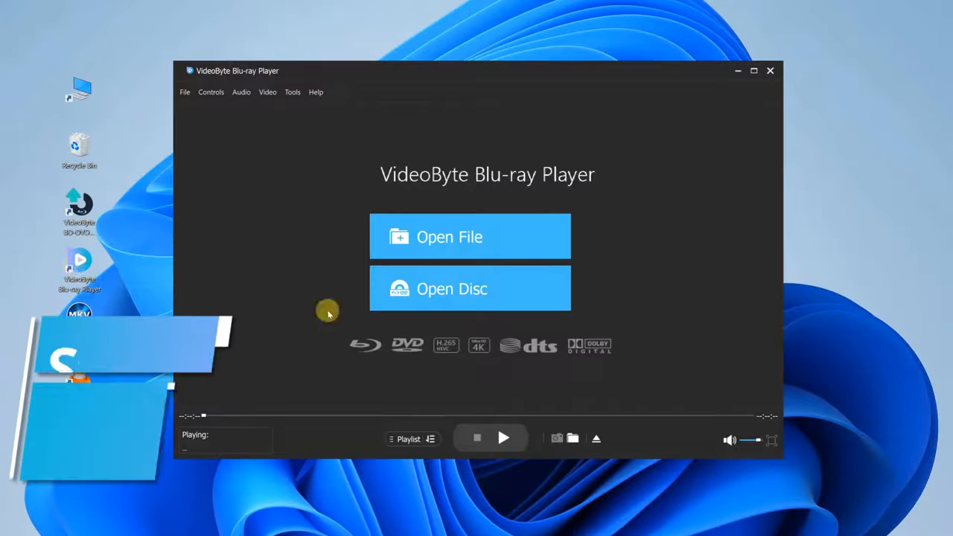
# - Load the FAST_AND_FURIOUS_8 disc so its chapter menu appears
pyautogui.click(451, 289)
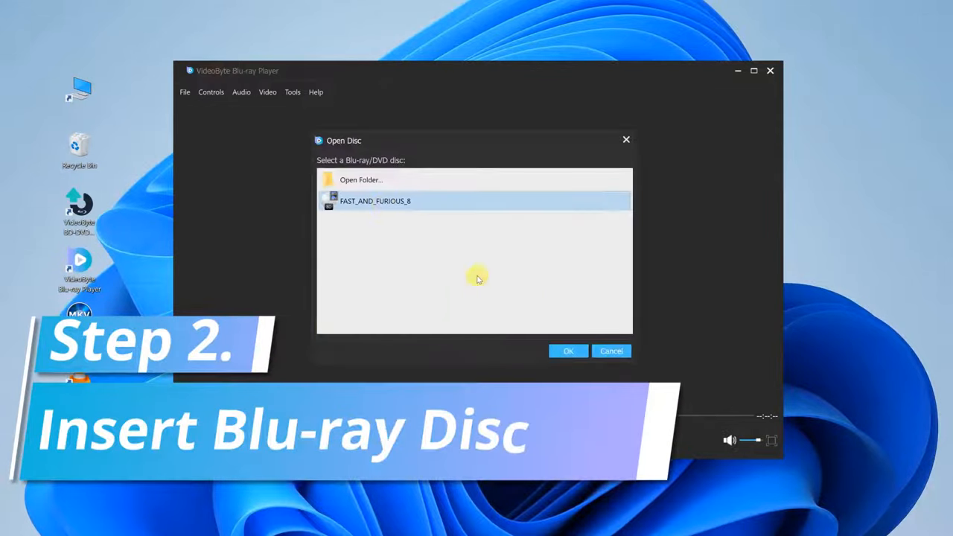
pyautogui.click(569, 352)
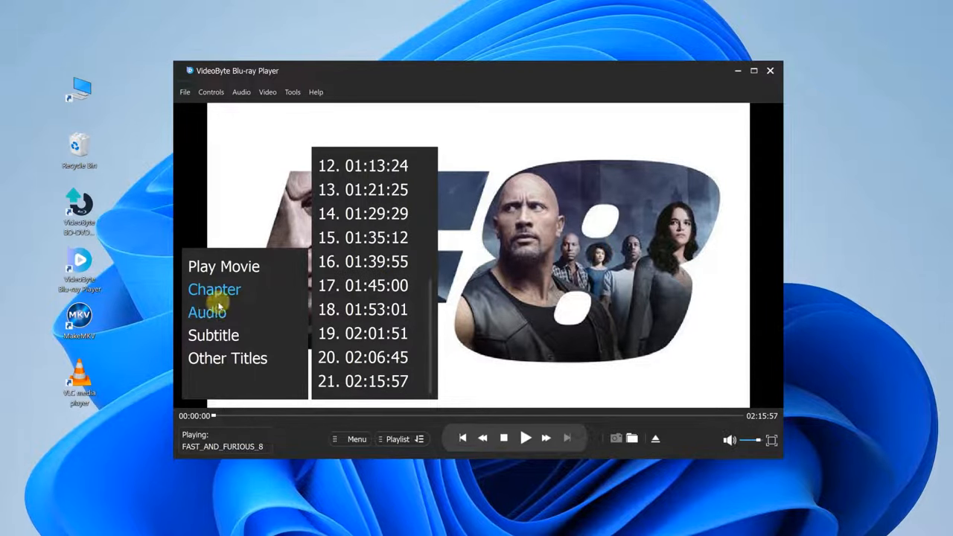
# - Browse the disc's Other Titles list, then start the main movie with Play Movie
pyautogui.click(214, 335)
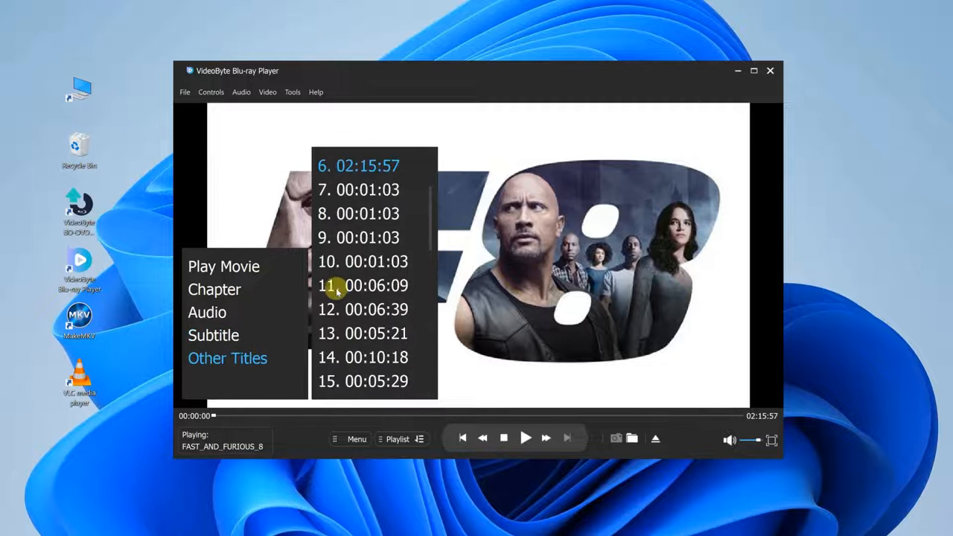
pyautogui.scroll(-3)
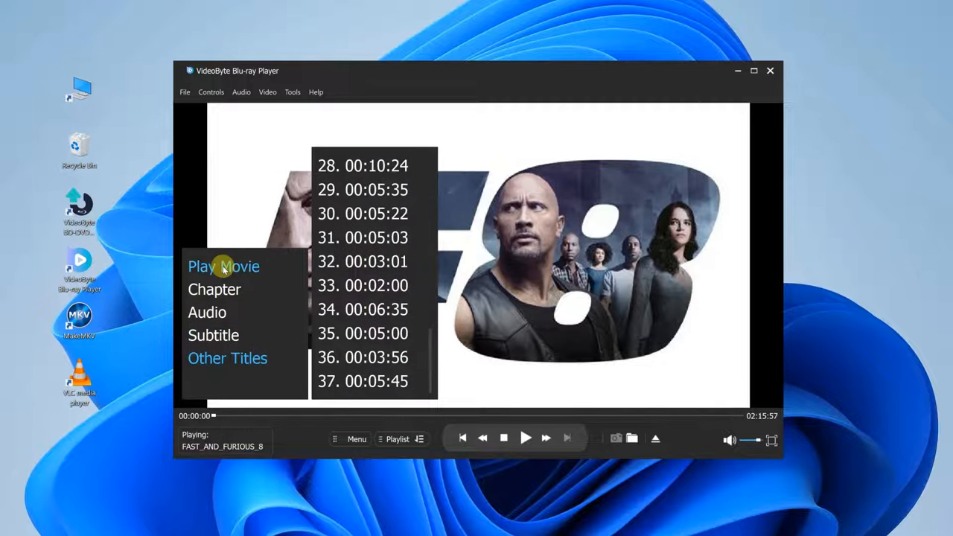
pyautogui.click(224, 265)
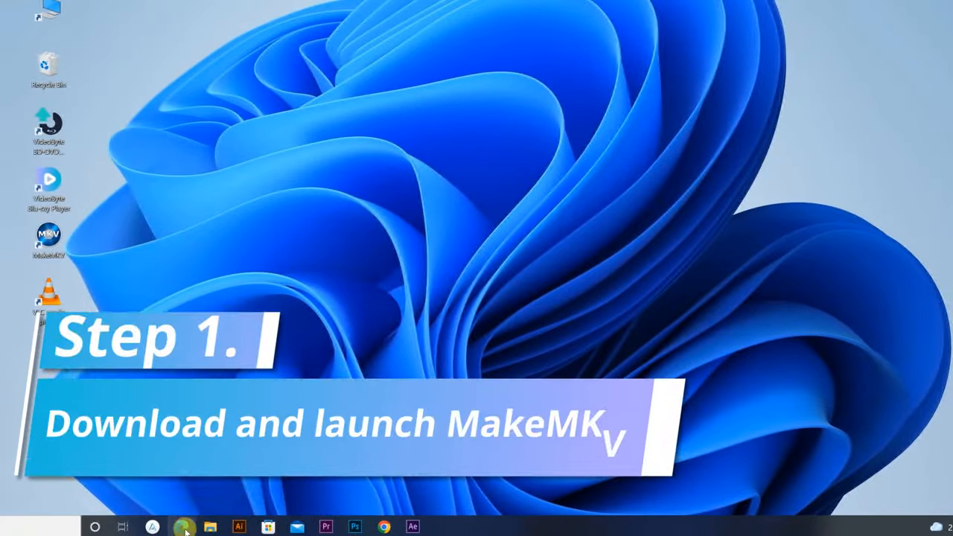
# - Download the MakeMKV installer from makemkv.com/download
pyautogui.click(185, 527)
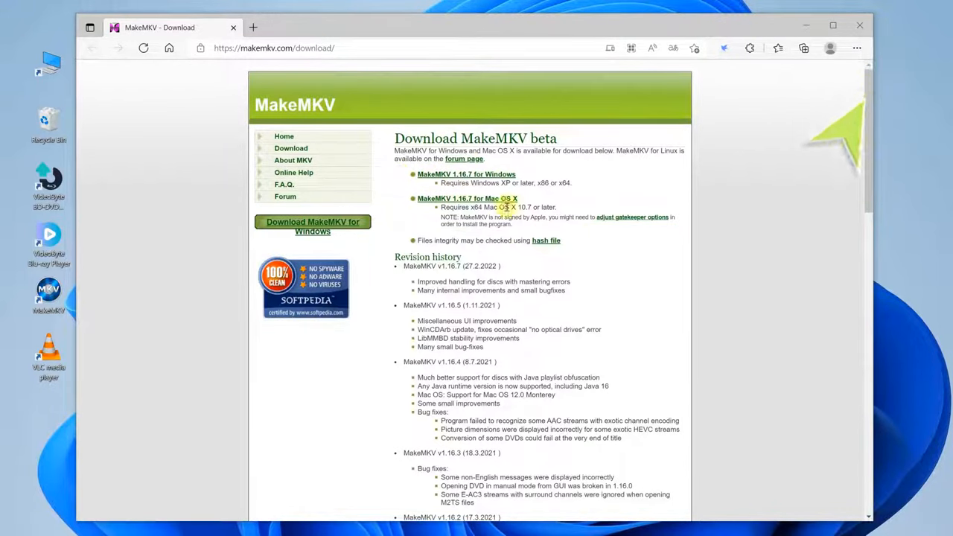
pyautogui.click(859, 25)
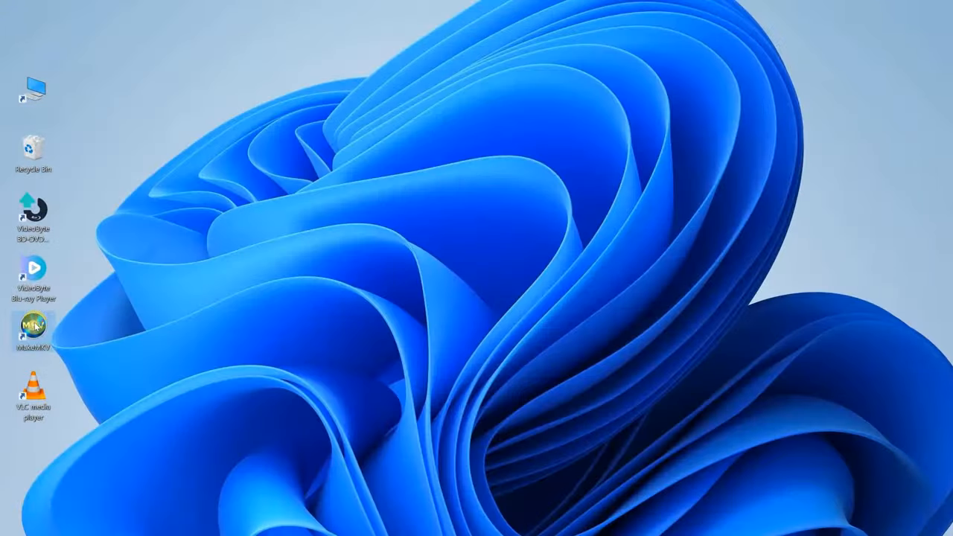
# - Rip the disc in MakeMKV to a chosen output folder, then play the Tokyo Drift MKV in VLC
pyautogui.doubleClick(32, 328)
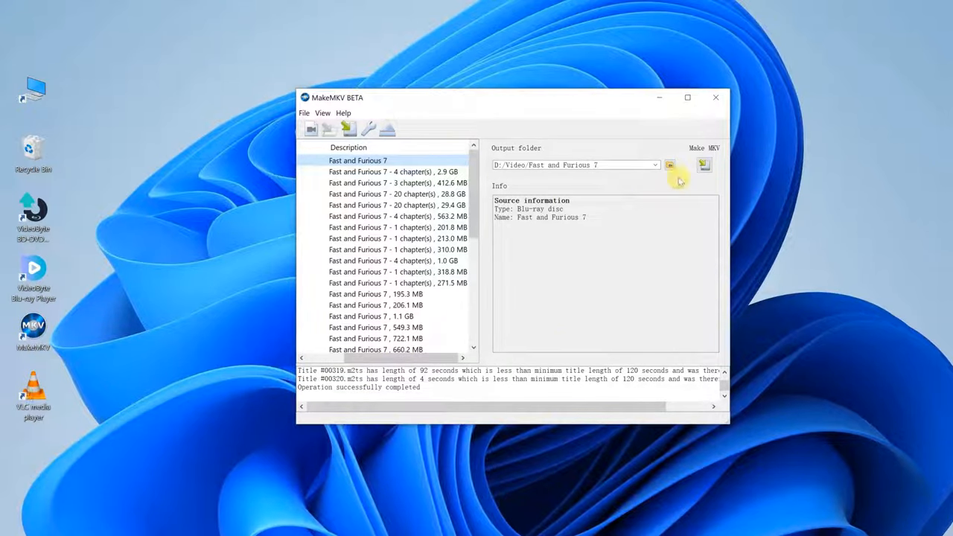
pyautogui.click(703, 164)
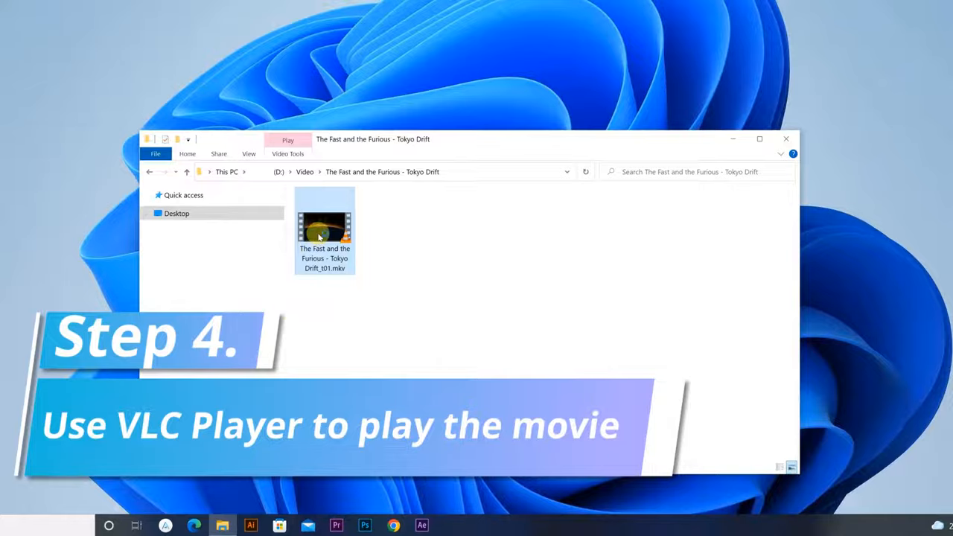
pyautogui.doubleClick(325, 227)
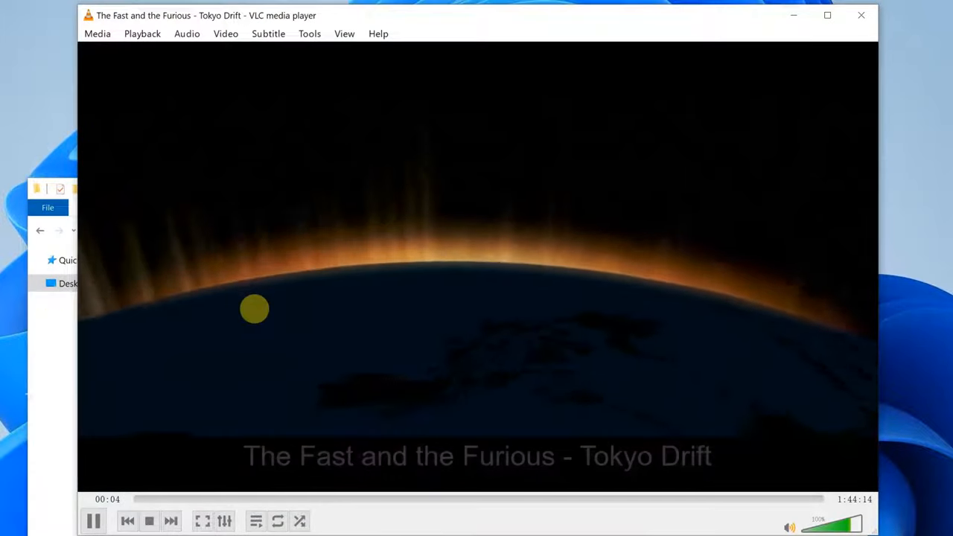